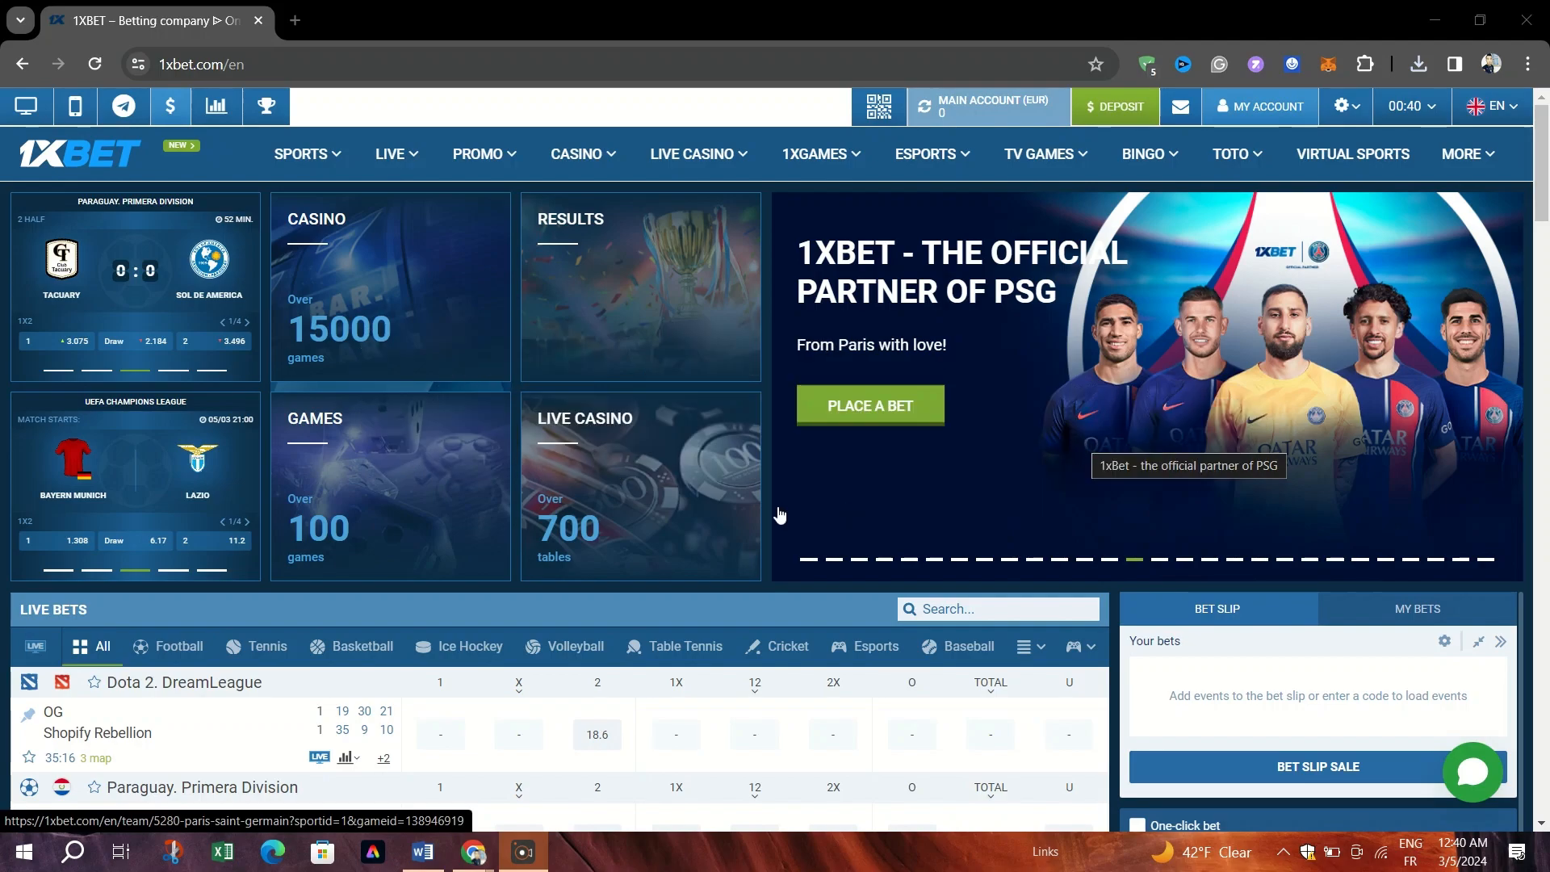
# Step: Scroll through the match's Accumulator of the Day and Live Accumulator offers, then head to statistics
pyautogui.scroll(-3)
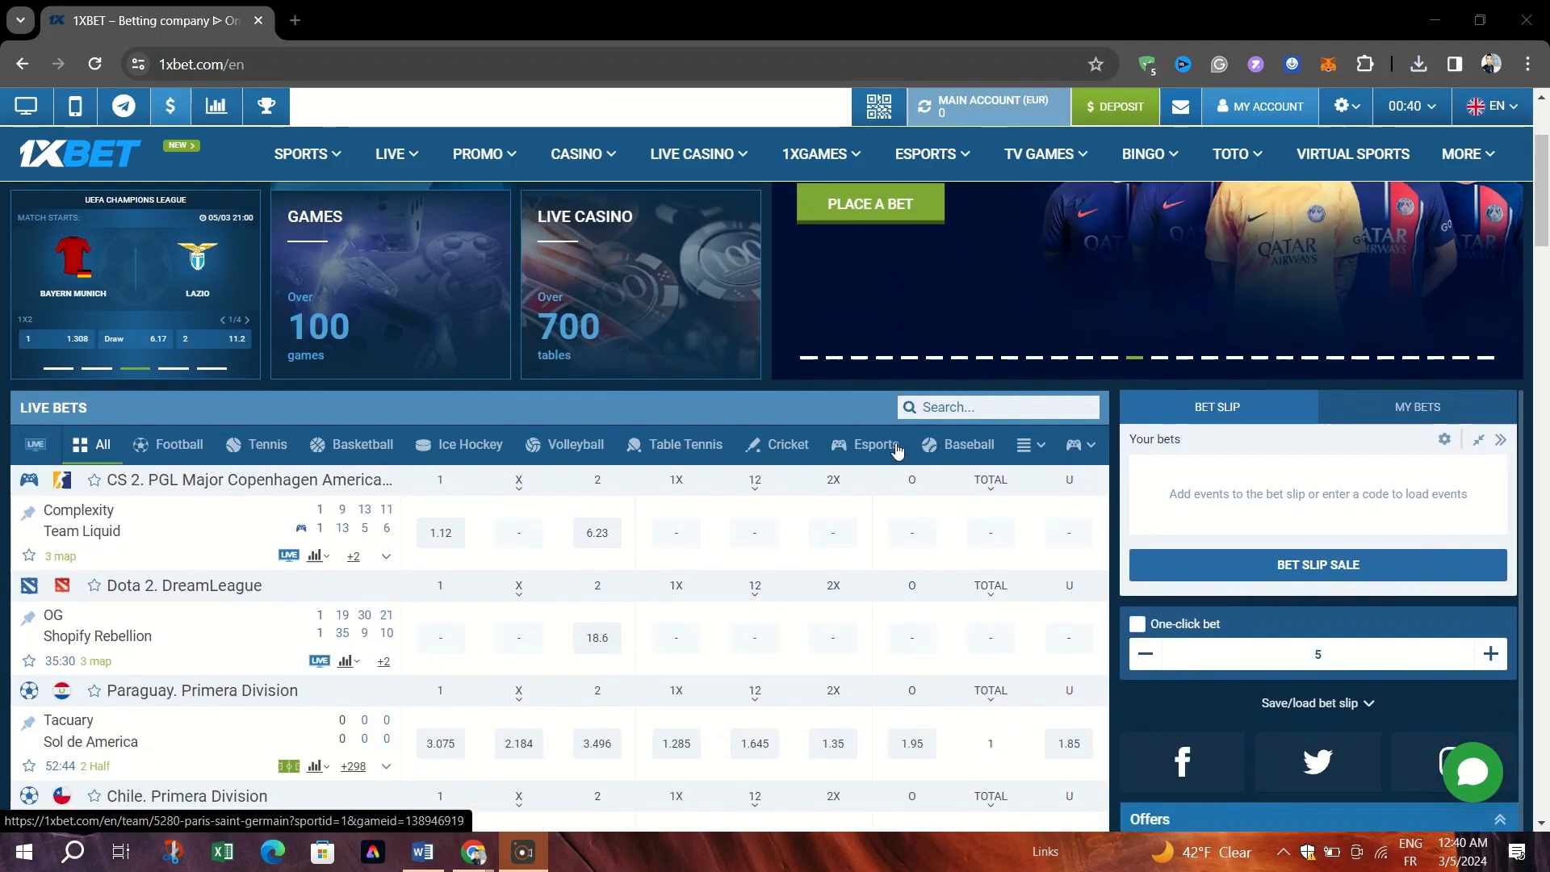
pyautogui.scroll(-3)
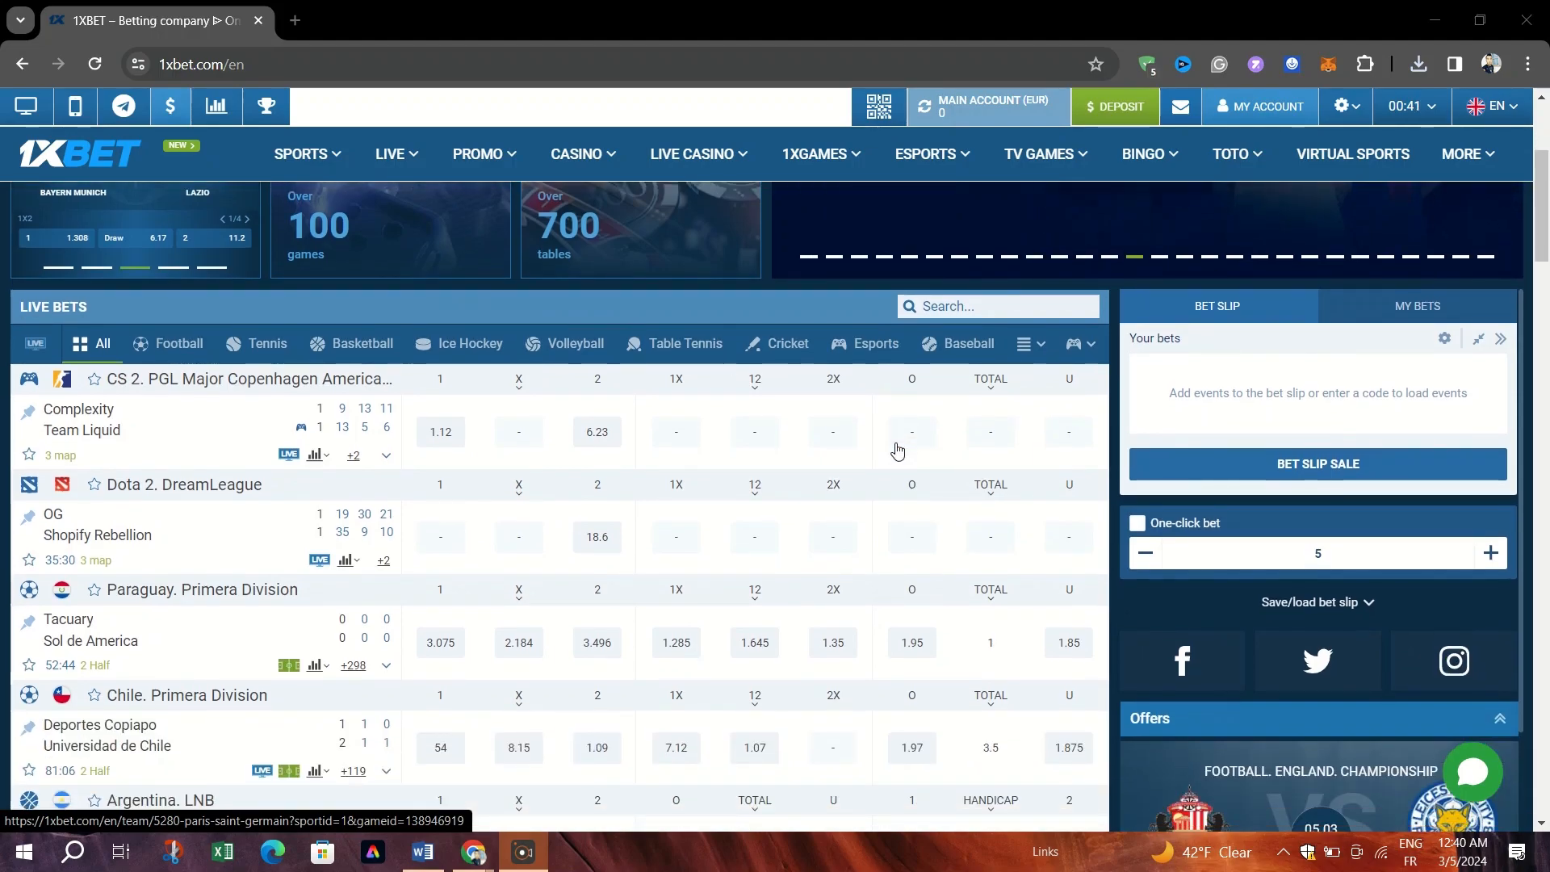
pyautogui.moveTo(820, 397)
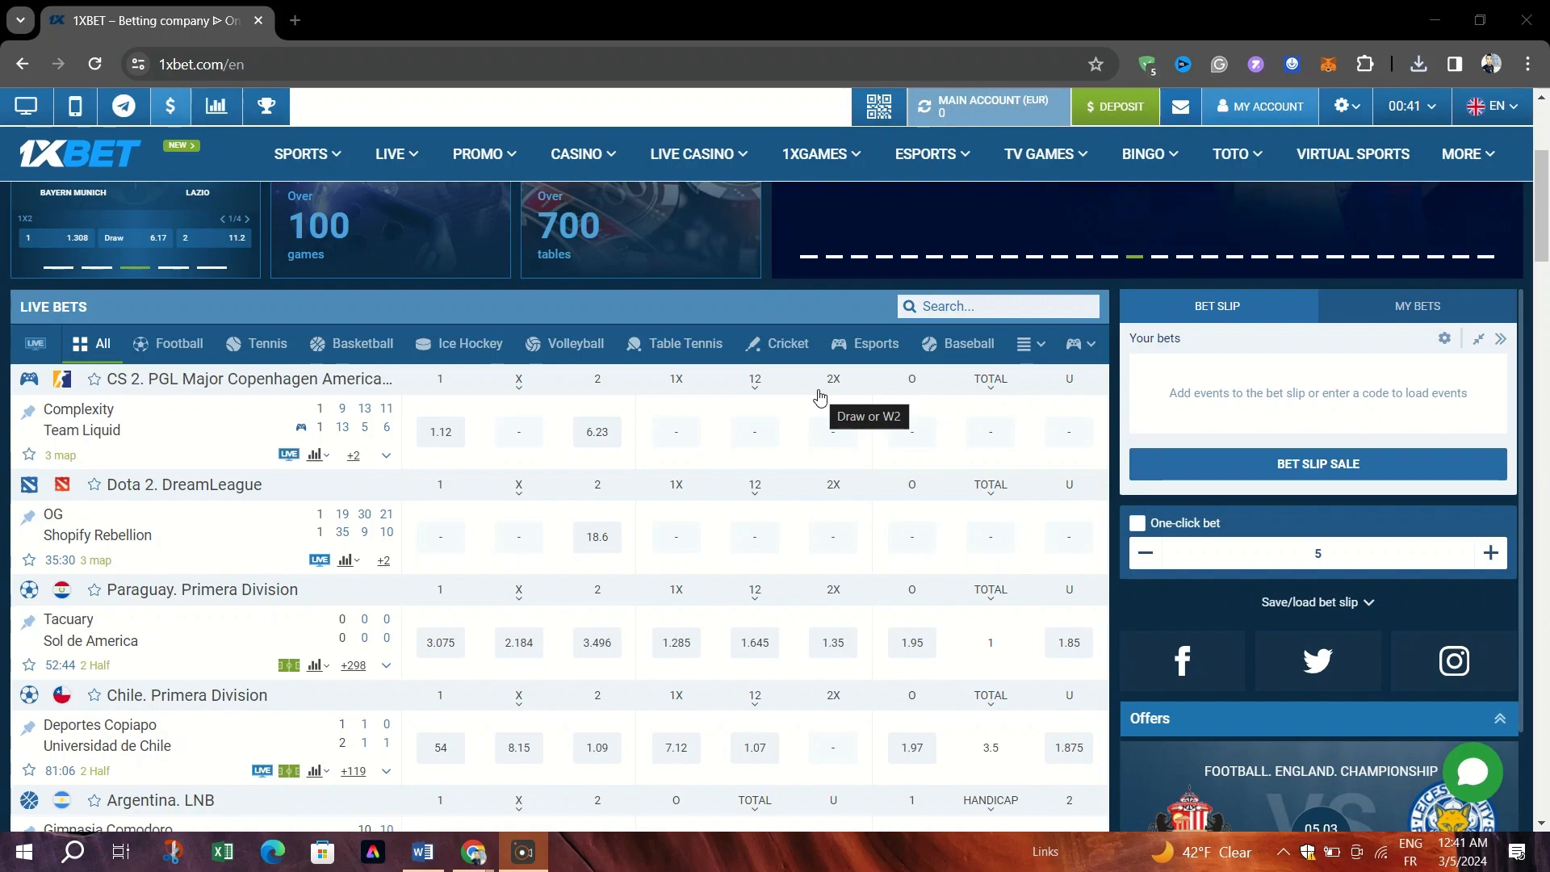
pyautogui.scroll(3)
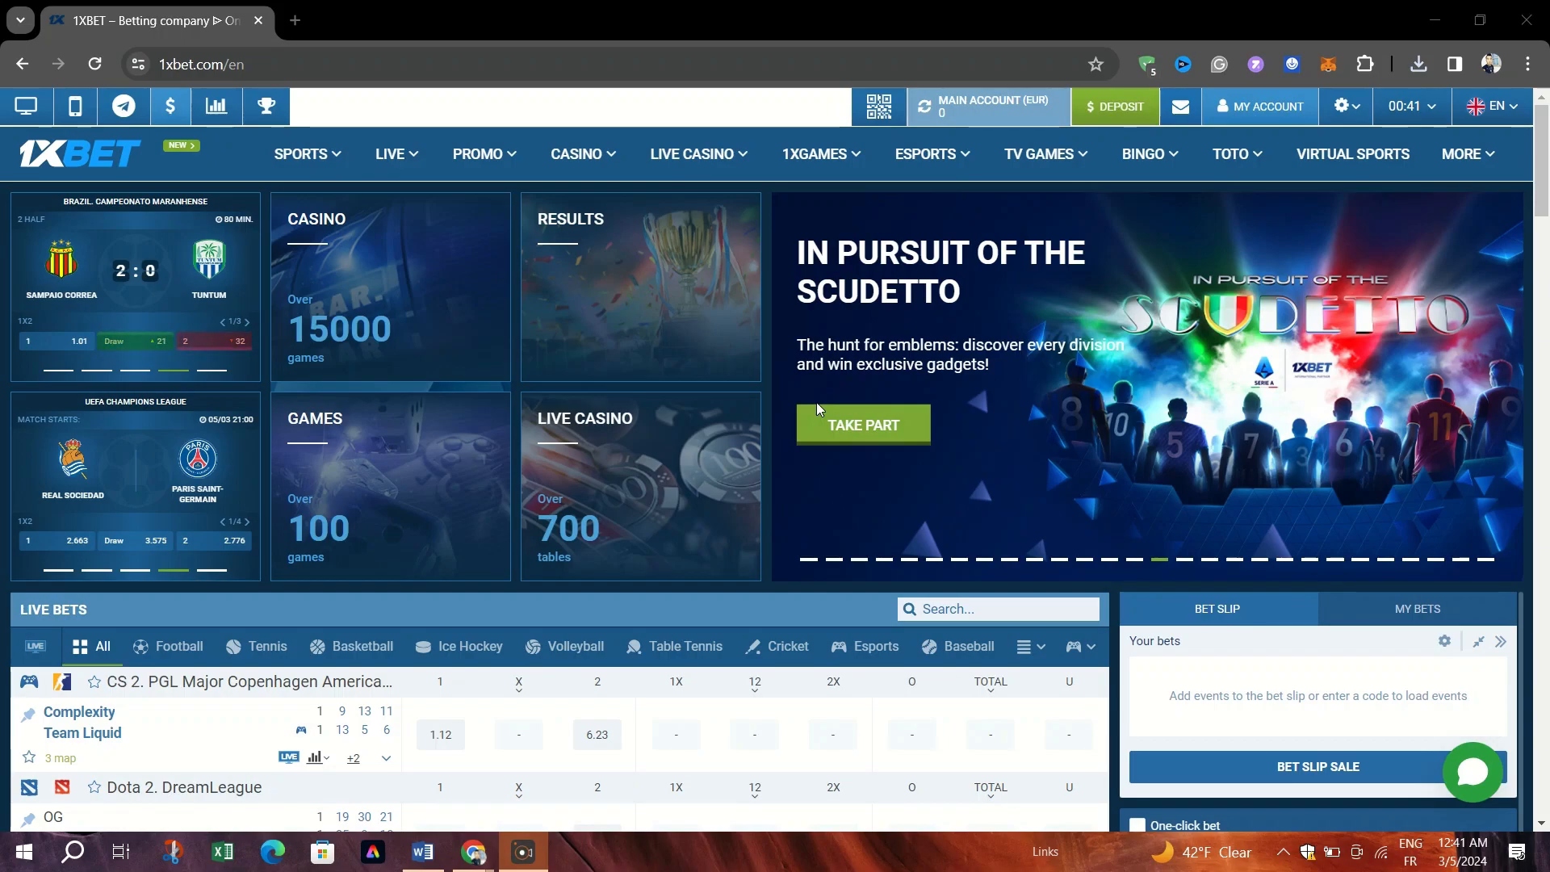
pyautogui.moveTo(431, 365)
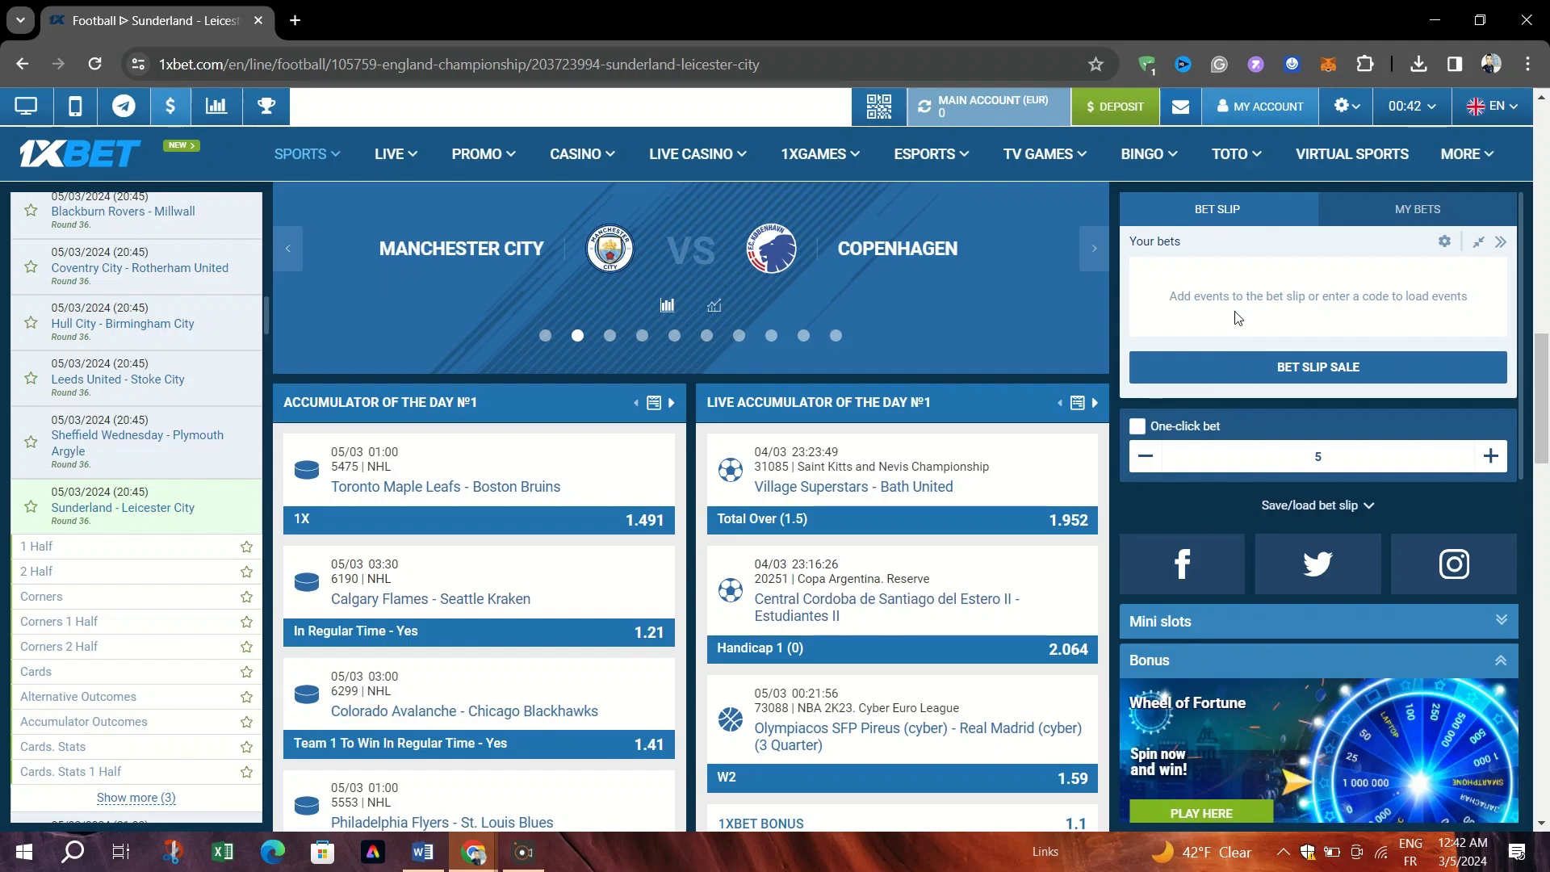
pyautogui.scroll(-3)
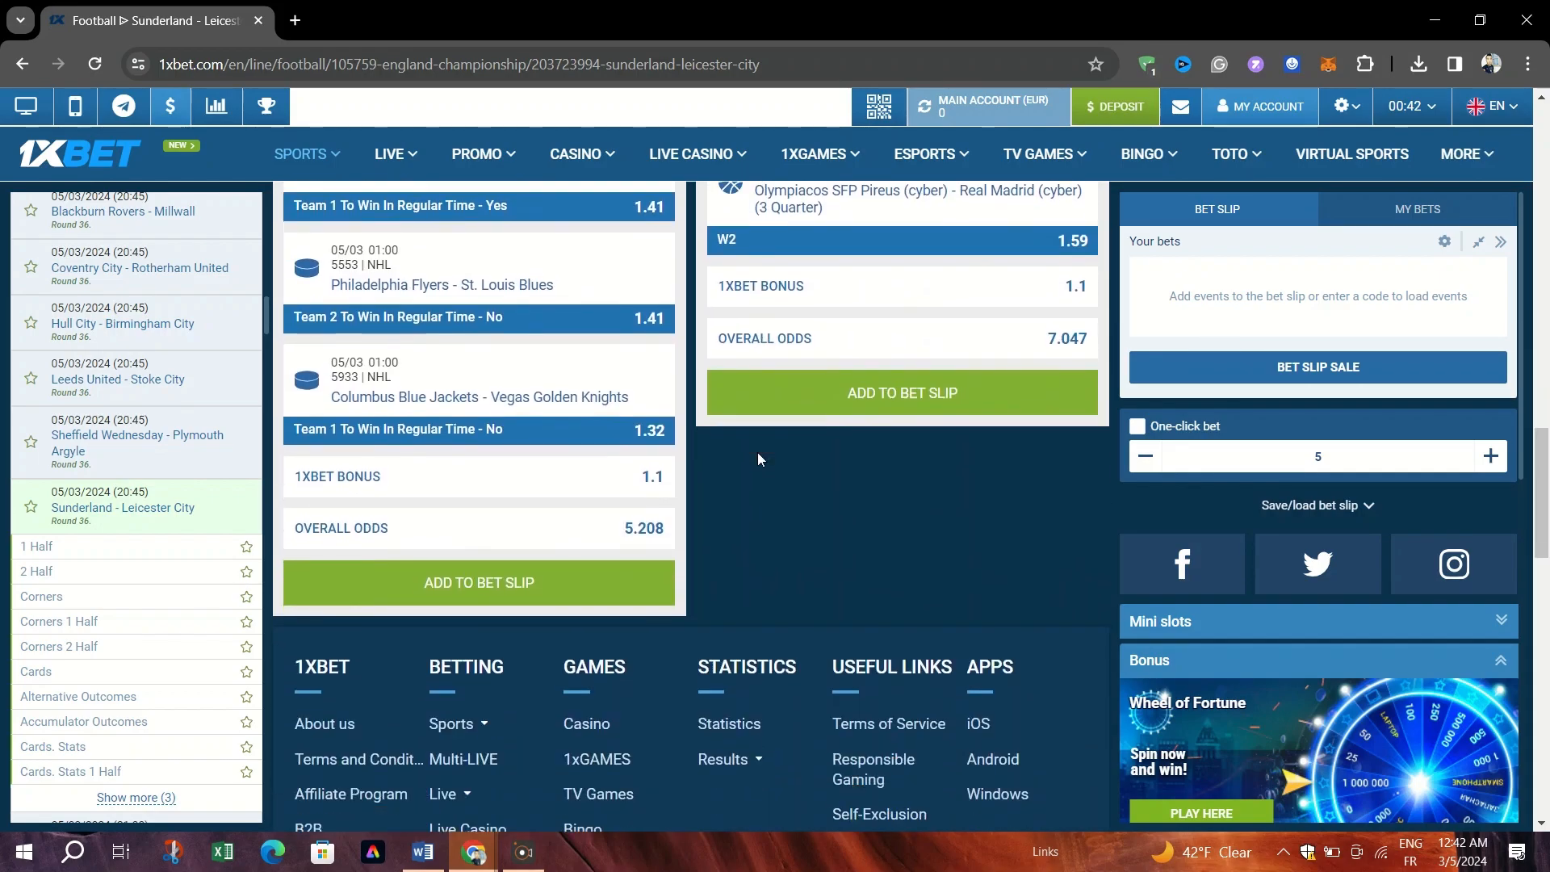
pyautogui.scroll(-3)
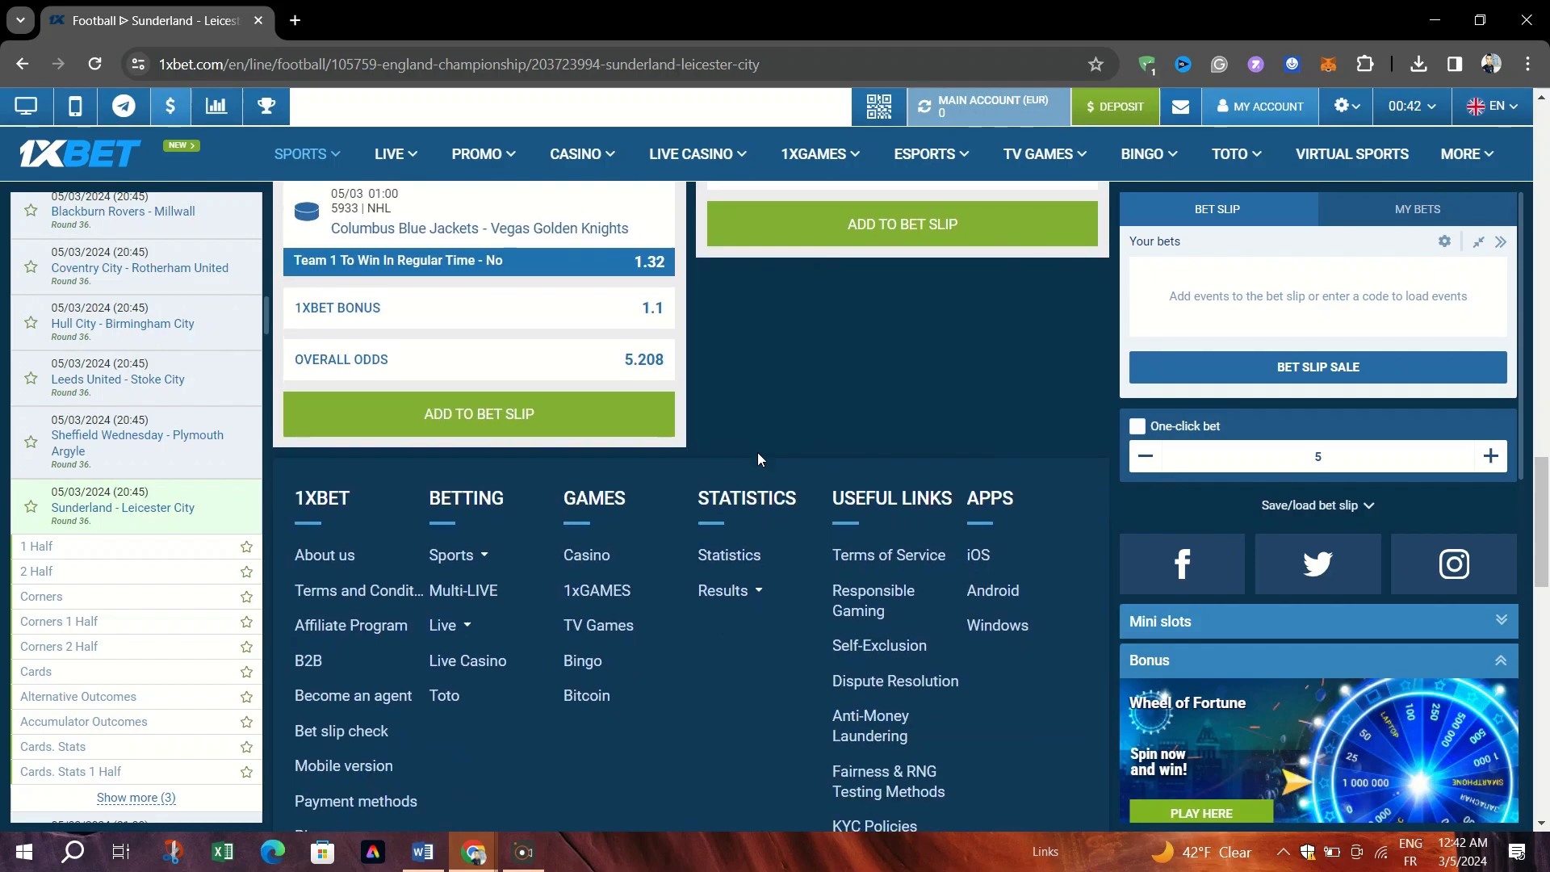
pyautogui.click(216, 106)
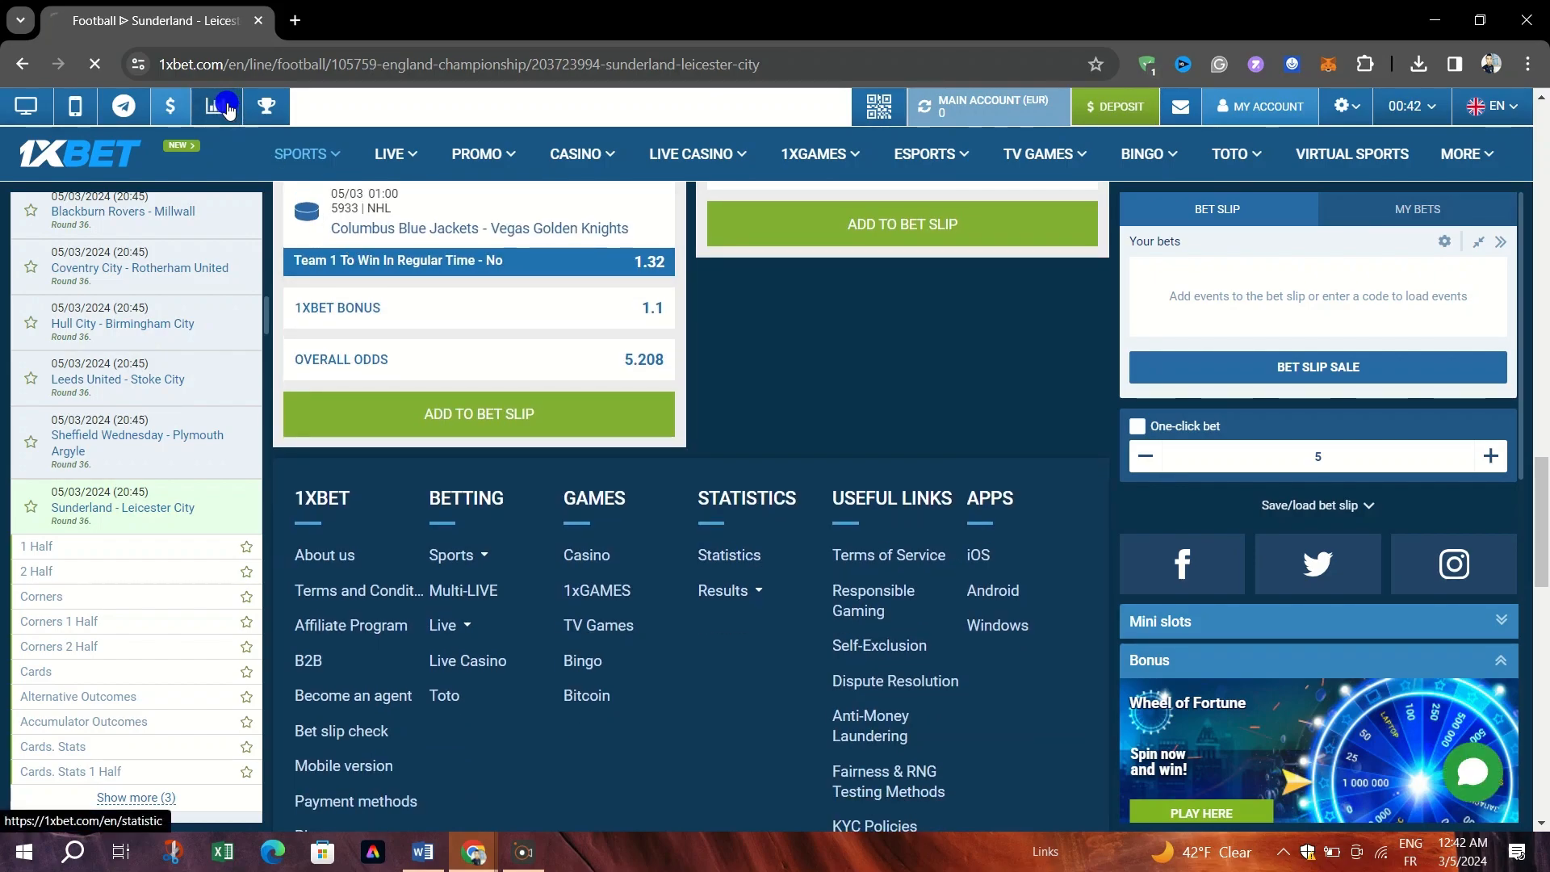
# Step: Load the Statistics page from the top toolbar, showing today's top football matches
pyautogui.click(217, 105)
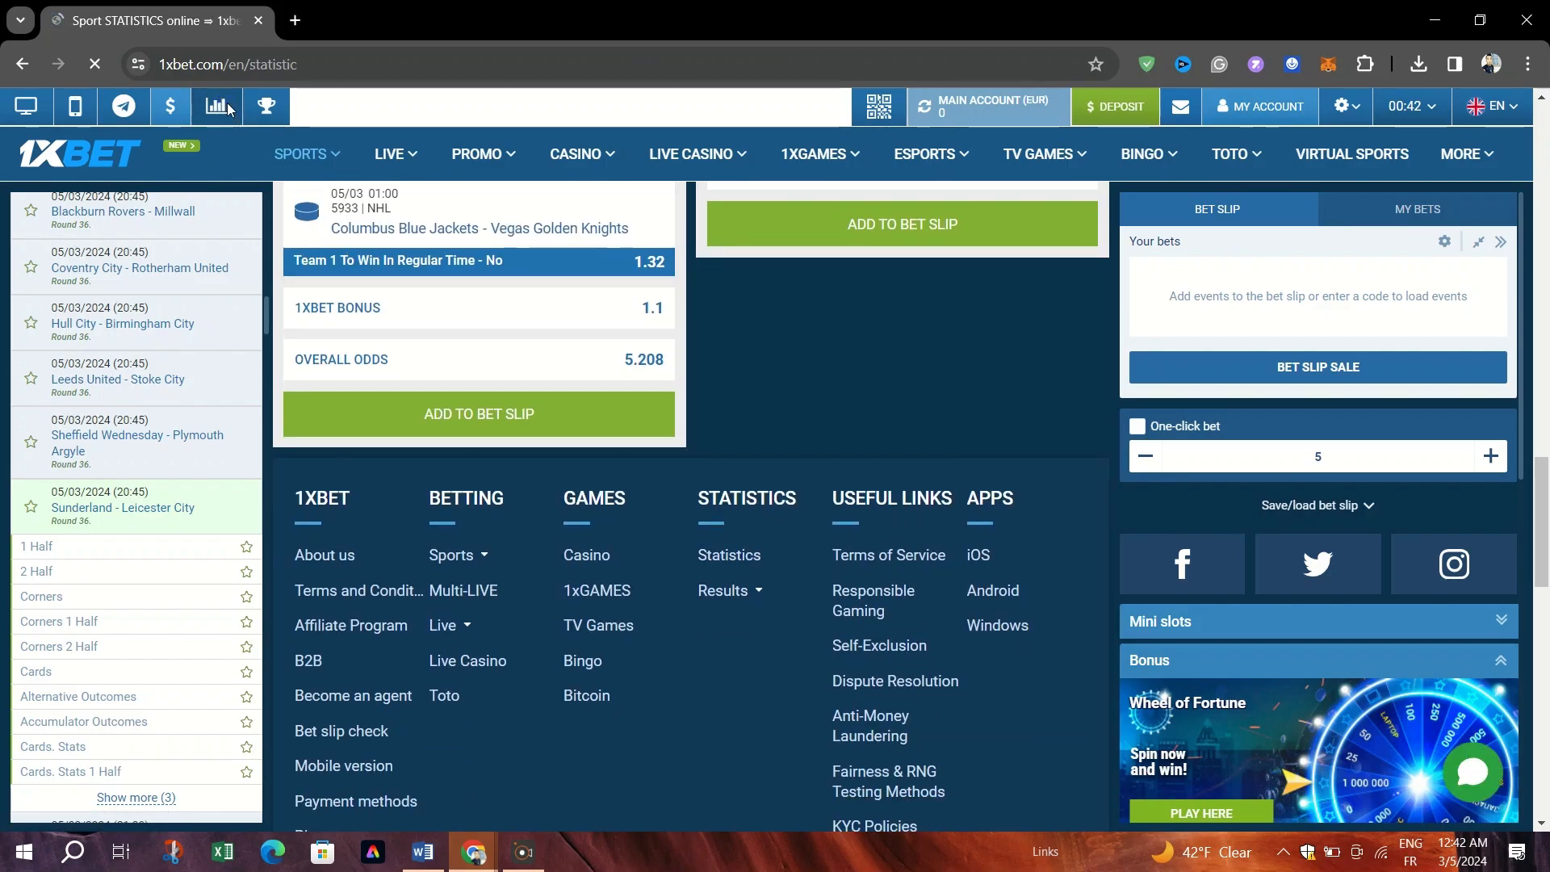
pyautogui.click(217, 107)
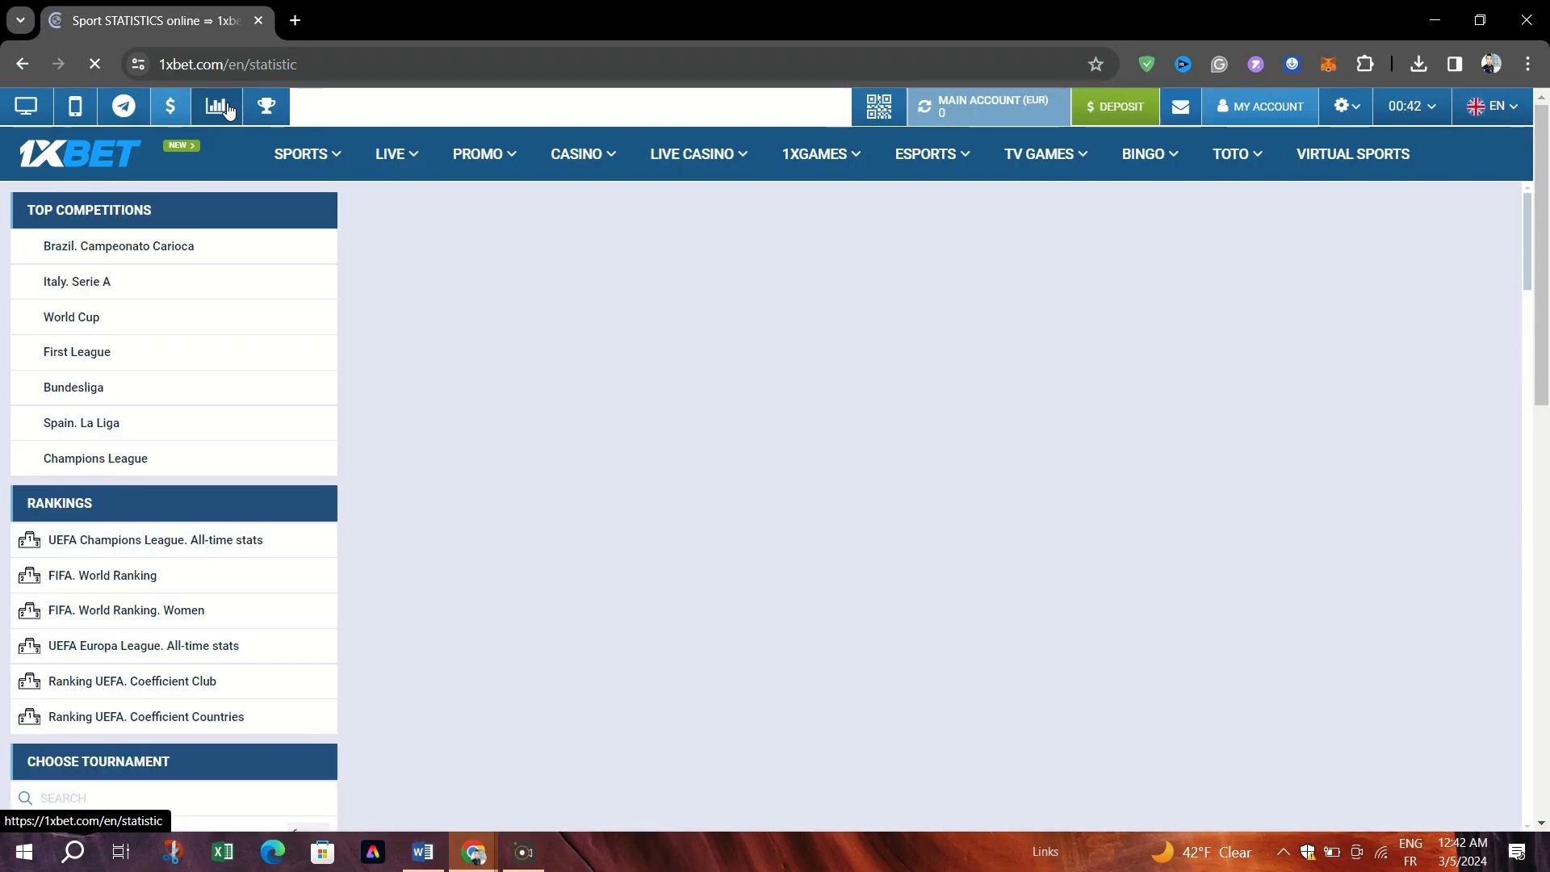
pyautogui.click(216, 107)
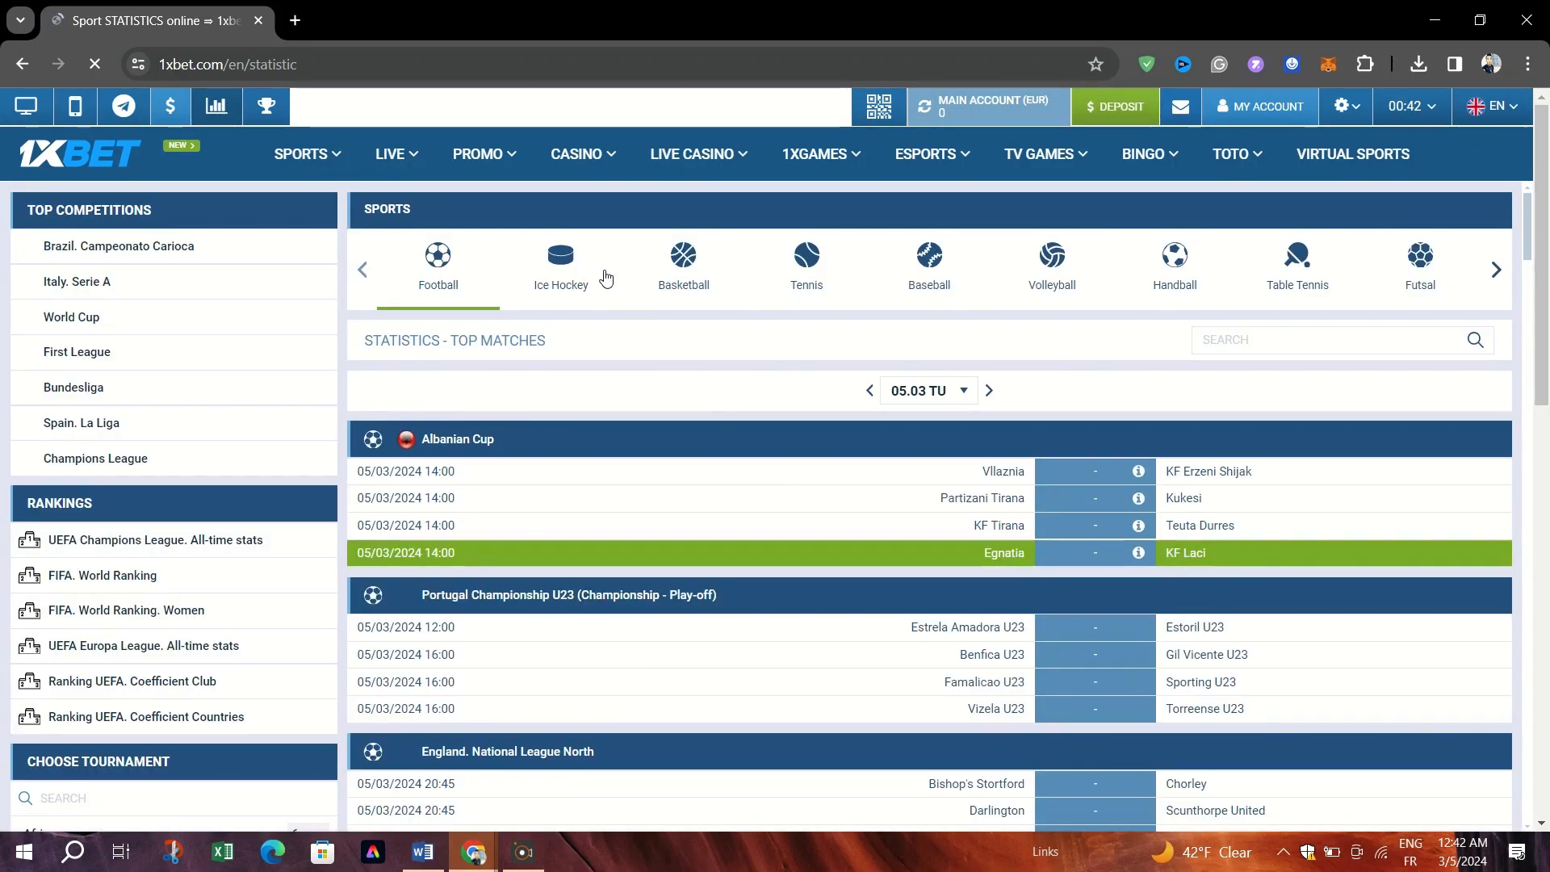
pyautogui.moveTo(624, 352)
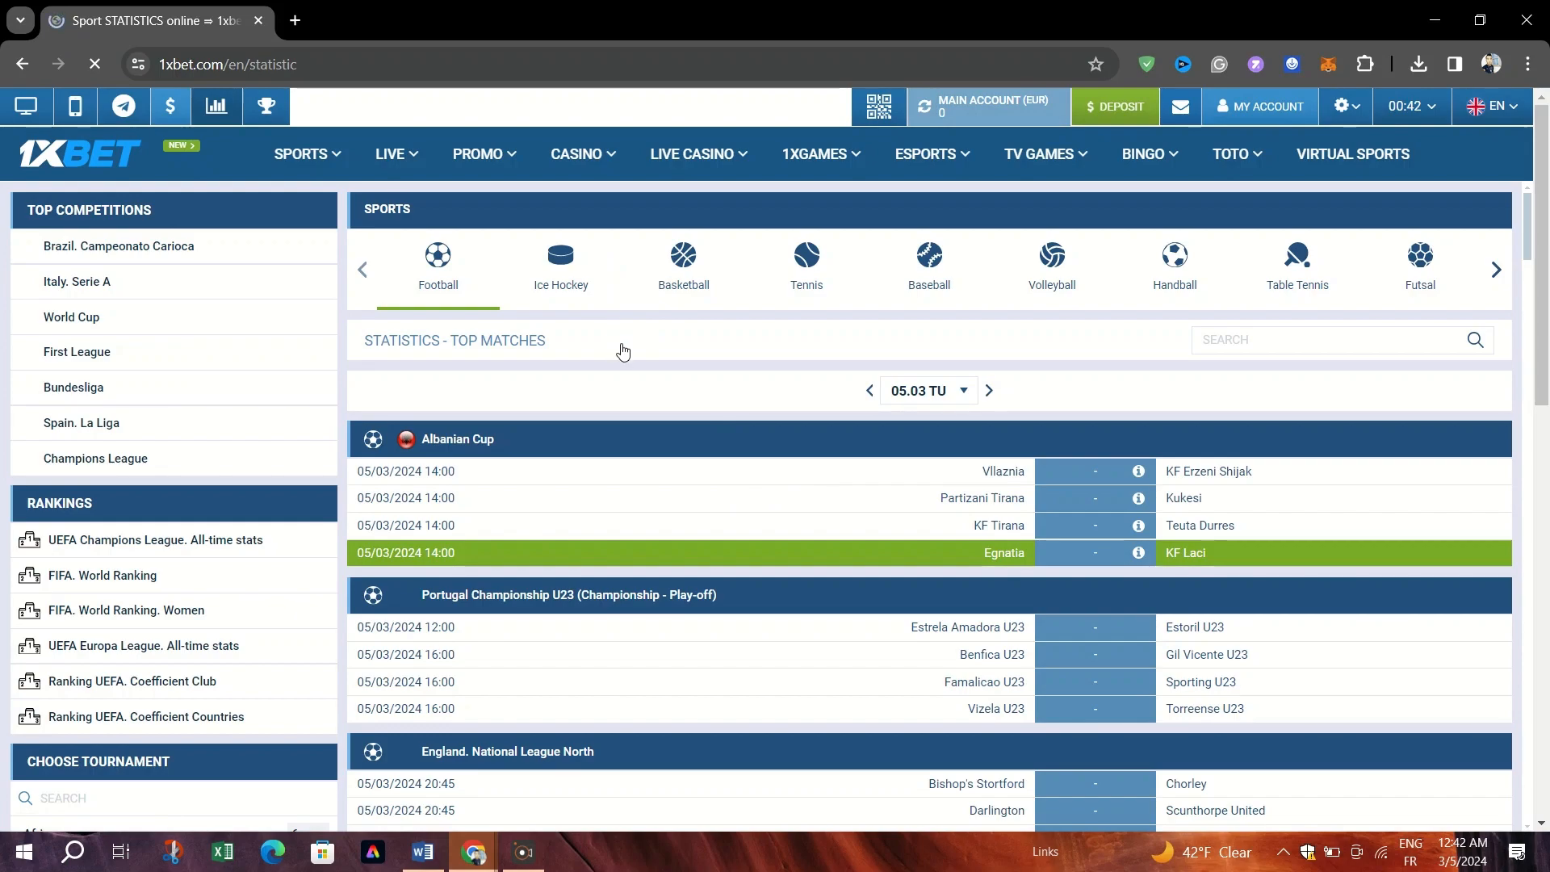
pyautogui.scroll(-3)
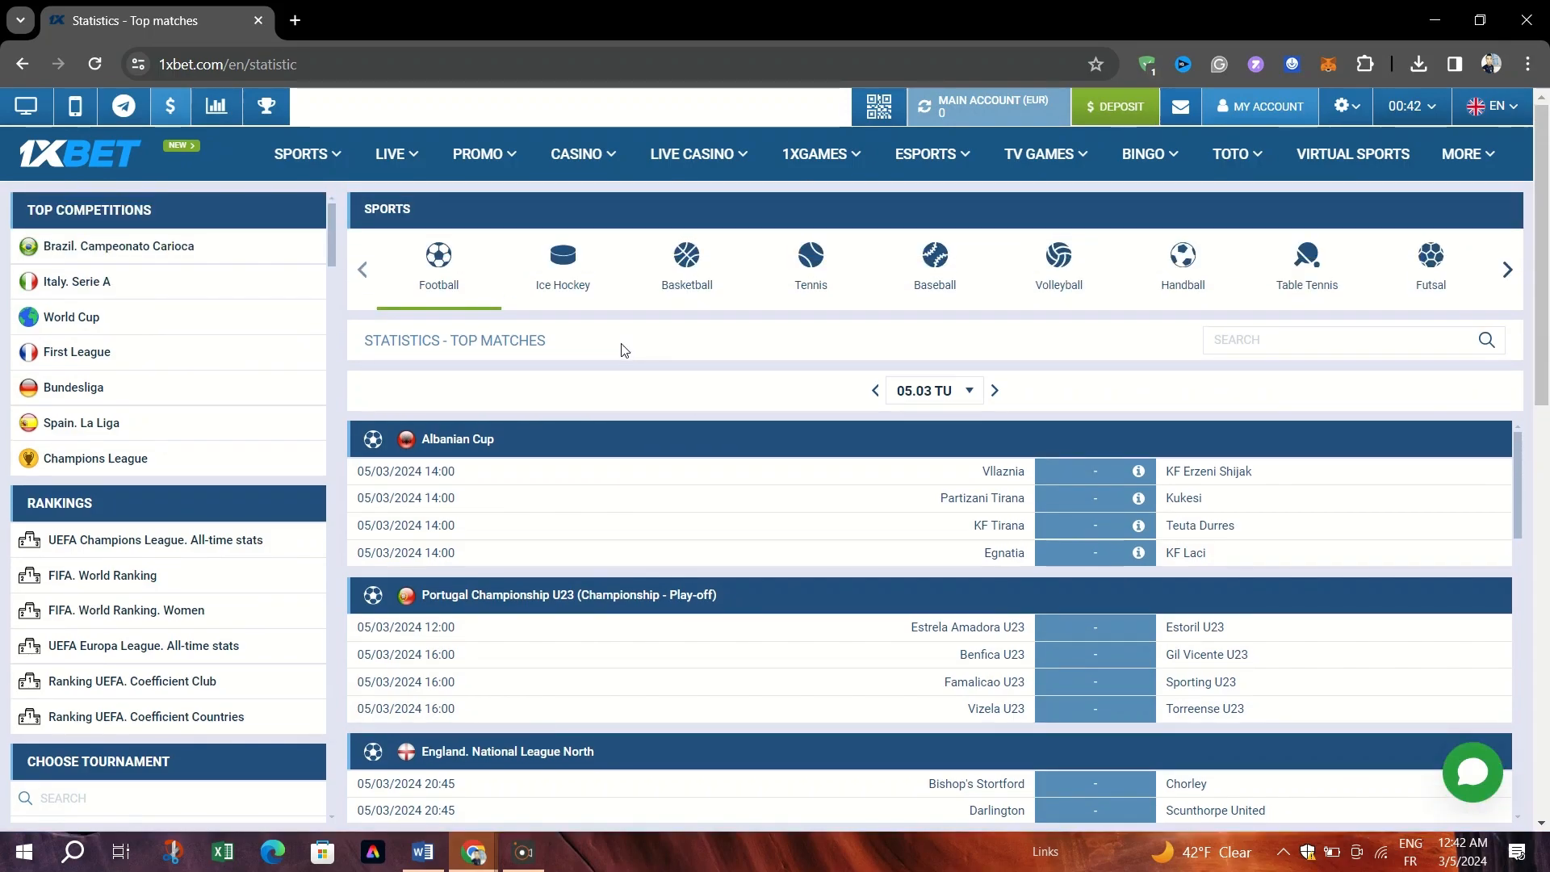
# Step: Show today's top ice hockey matches via the Ice Hockey sport tab
pyautogui.click(562, 258)
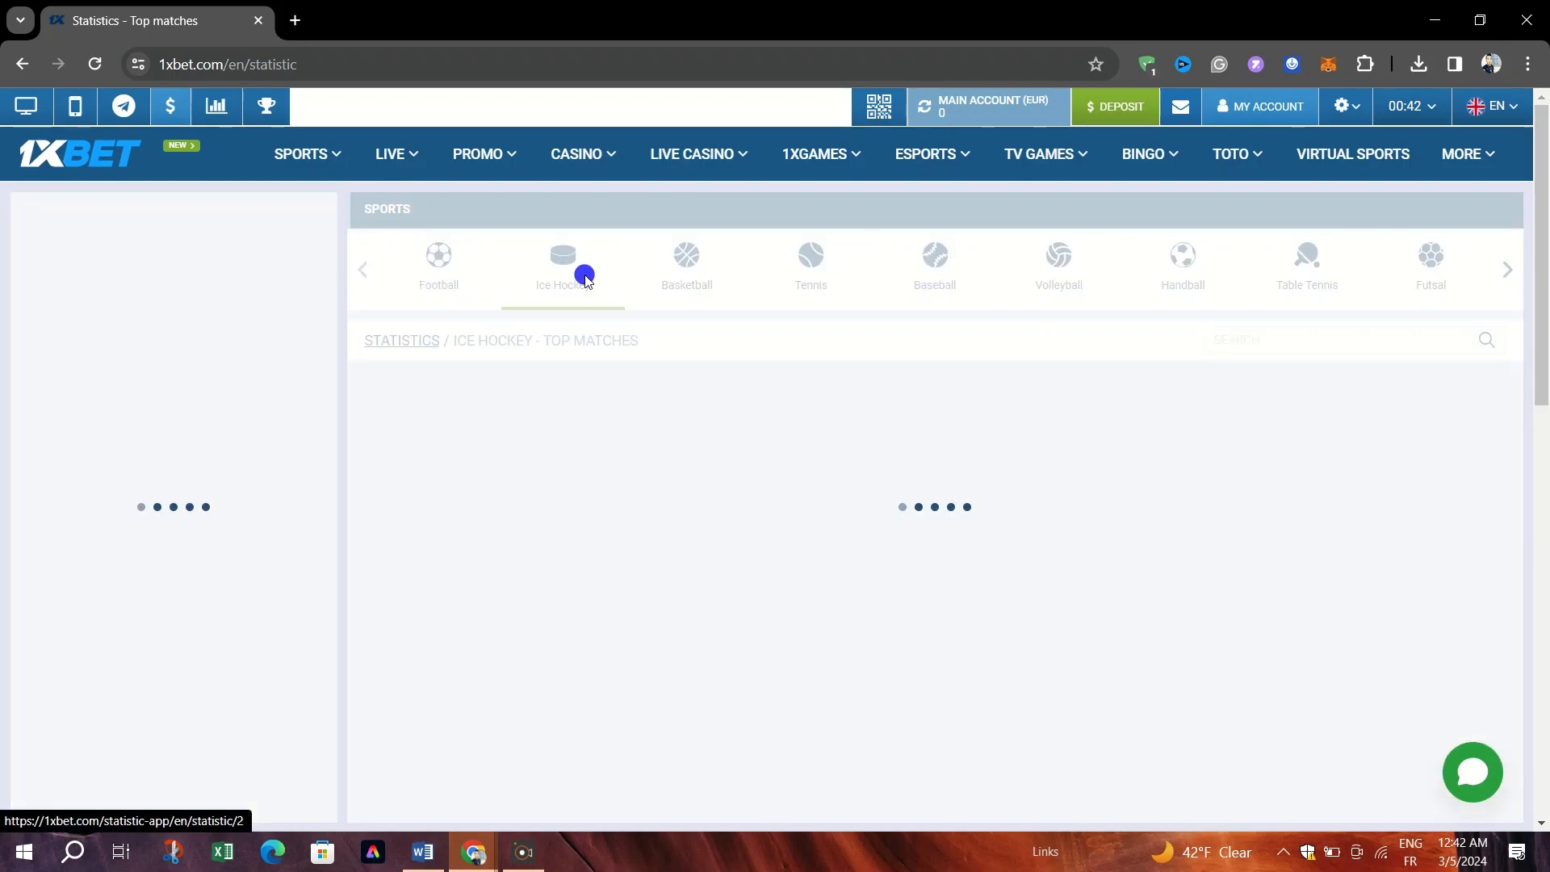
pyautogui.click(562, 266)
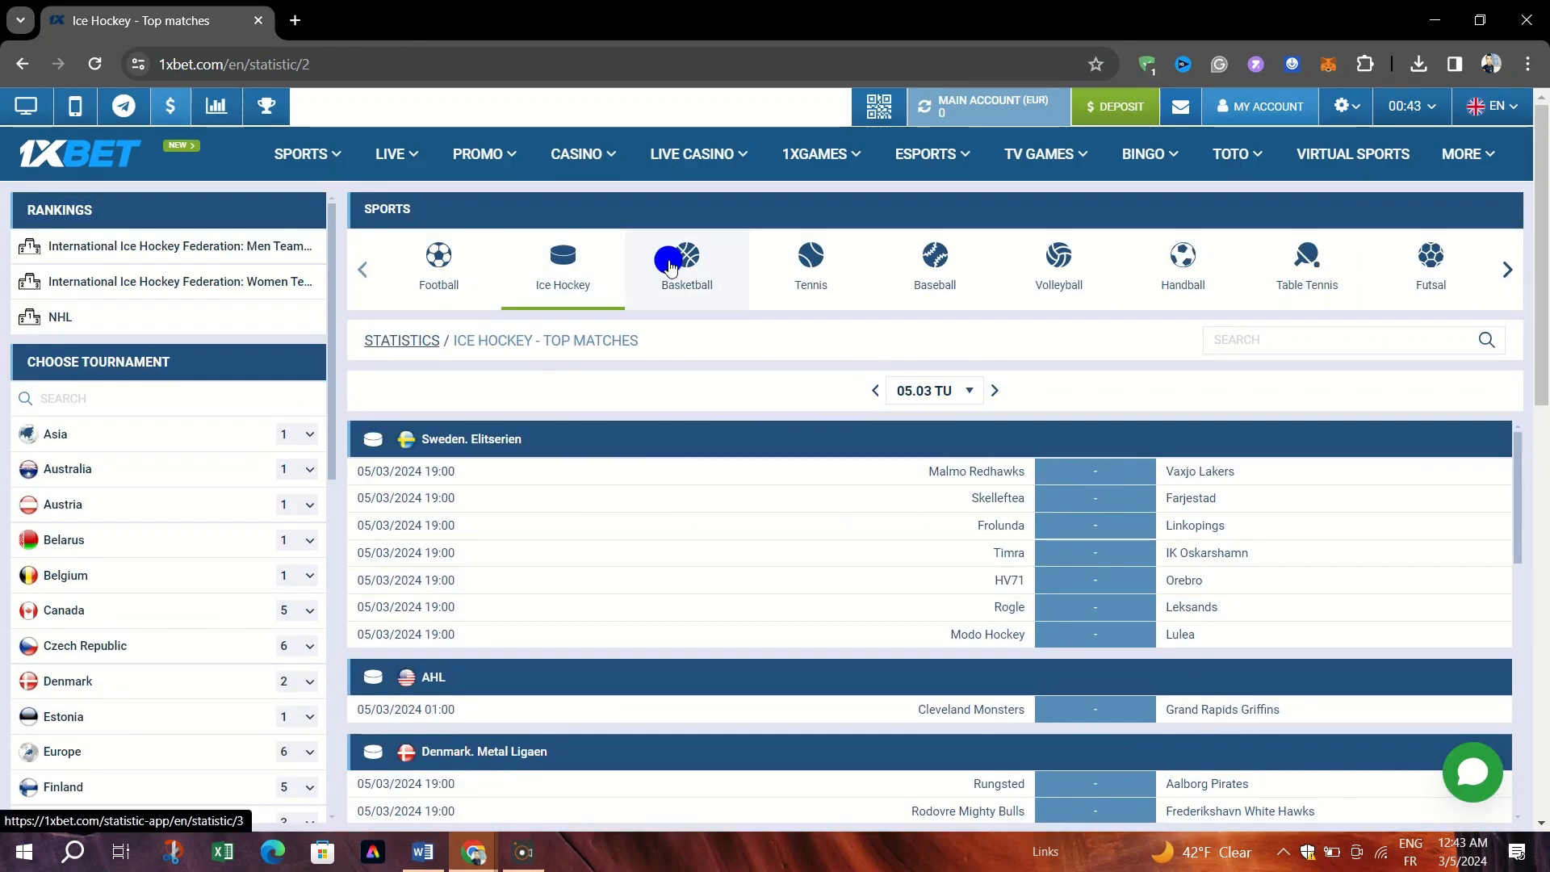
# Step: Show today's top basketball matches and browse down the list, ending on the 1XGAMES menu
pyautogui.click(686, 265)
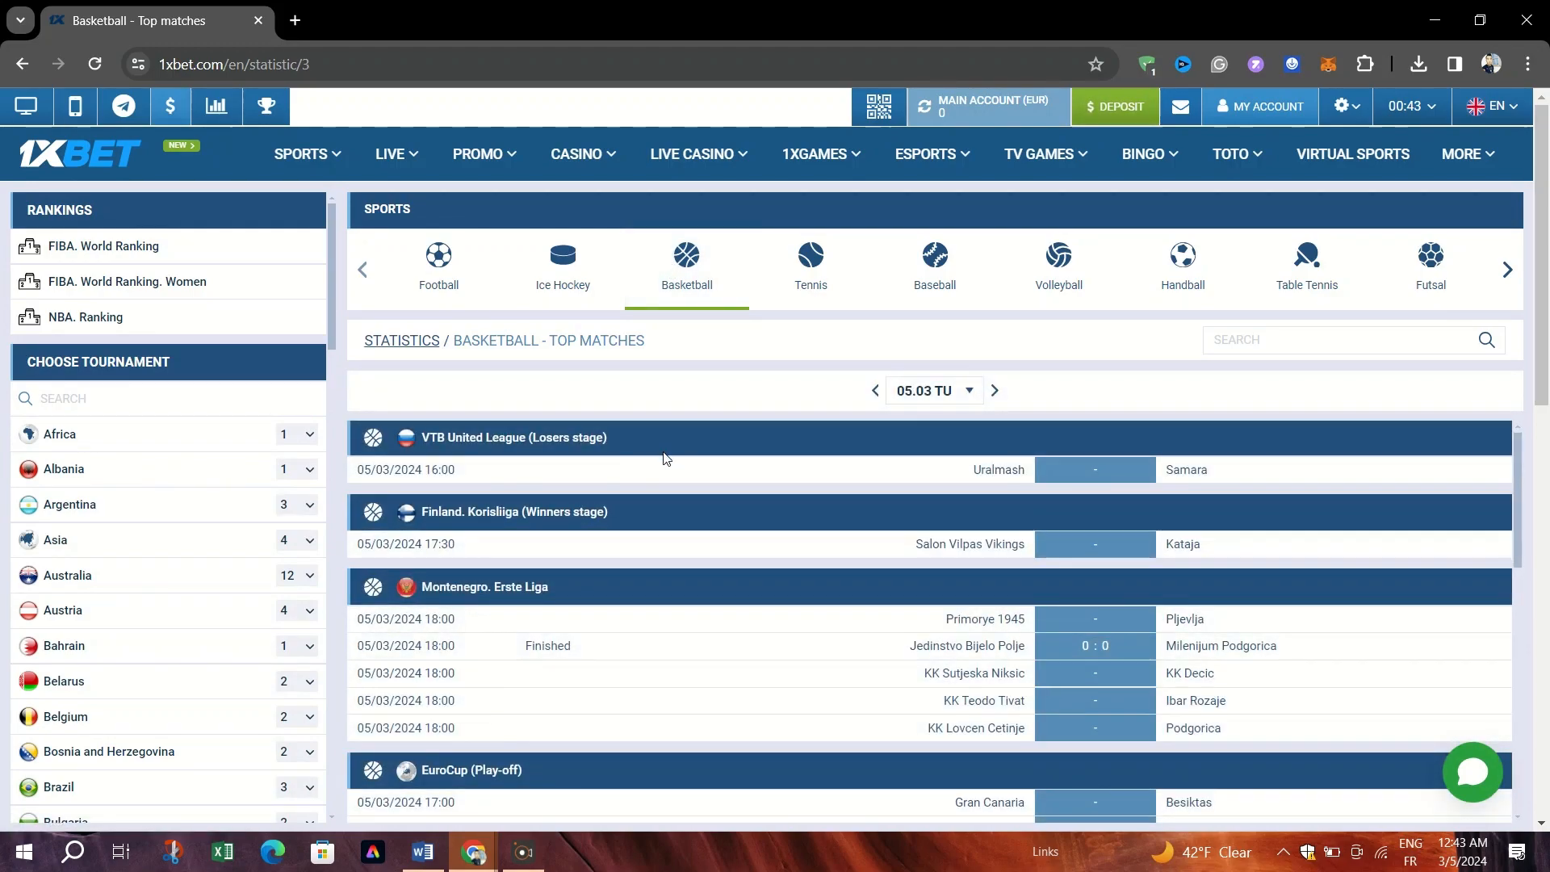
pyautogui.scroll(-3)
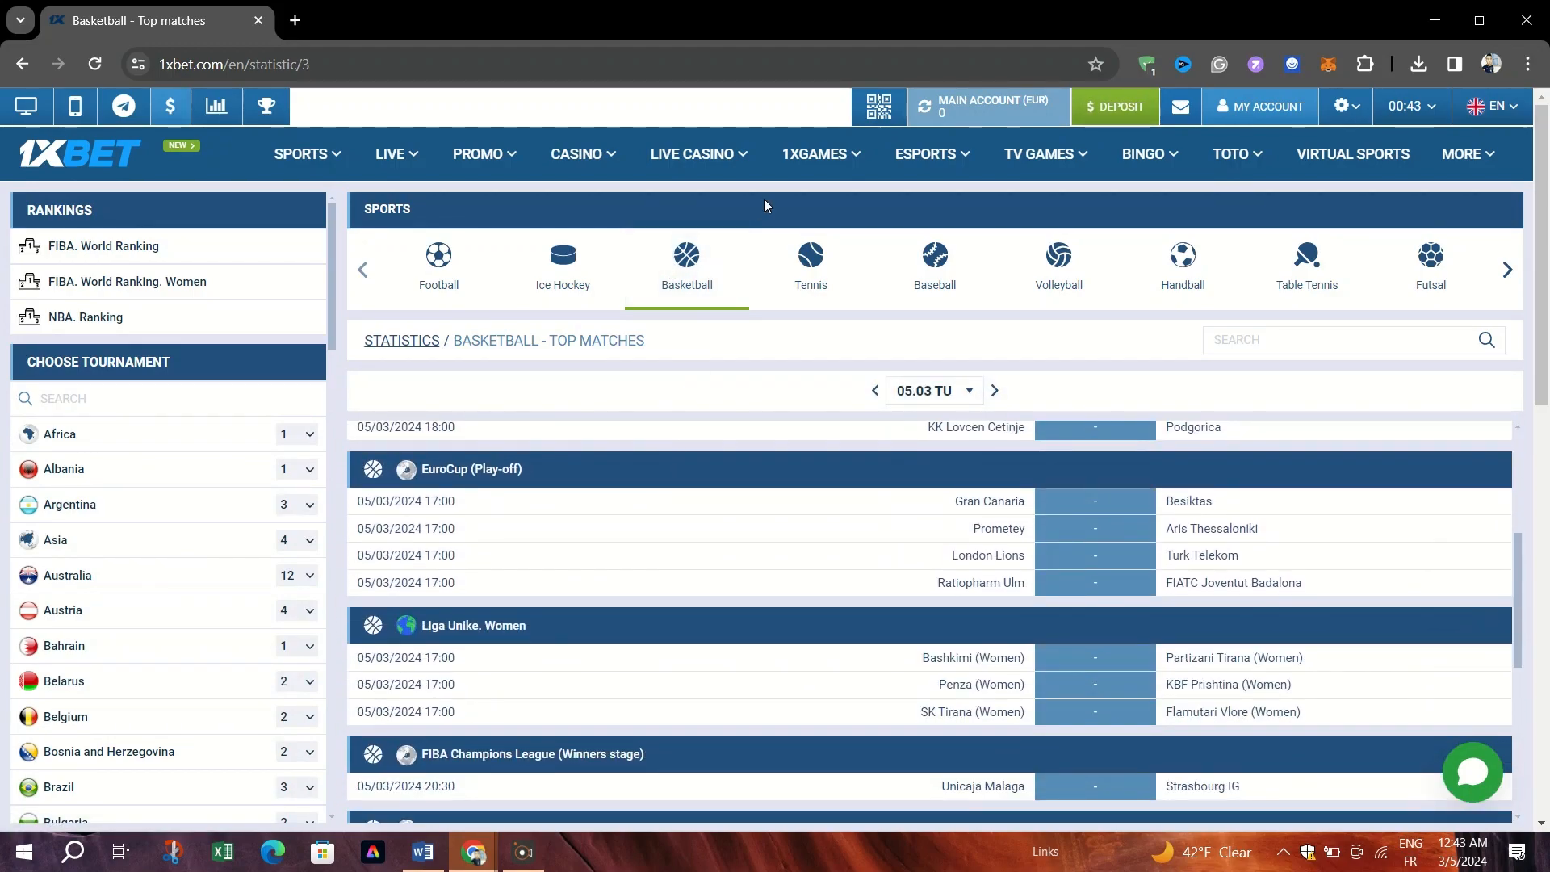
pyautogui.click(691, 155)
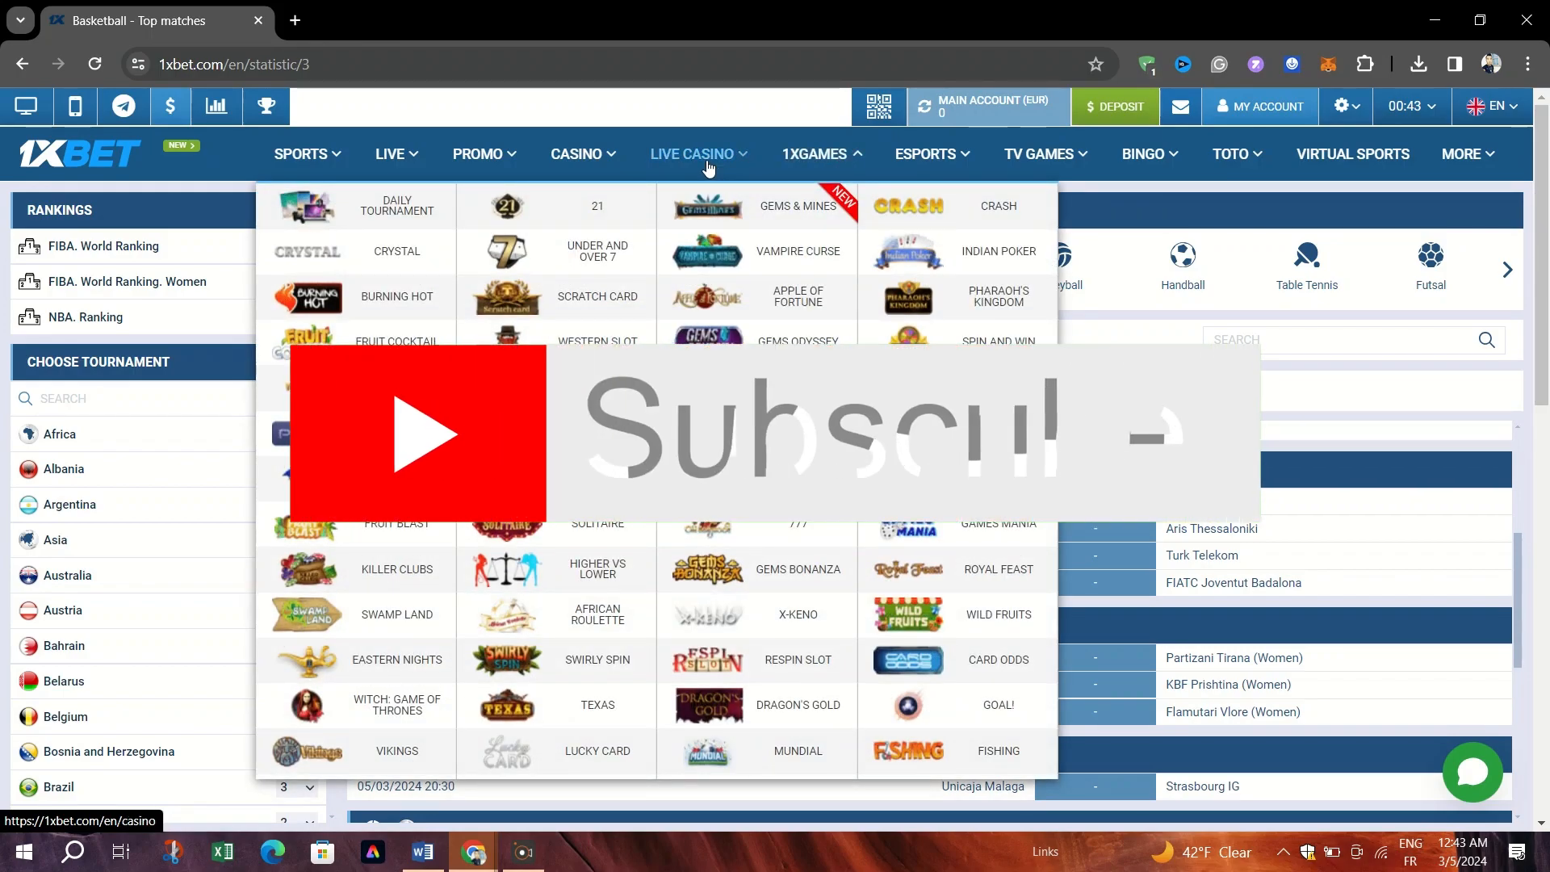